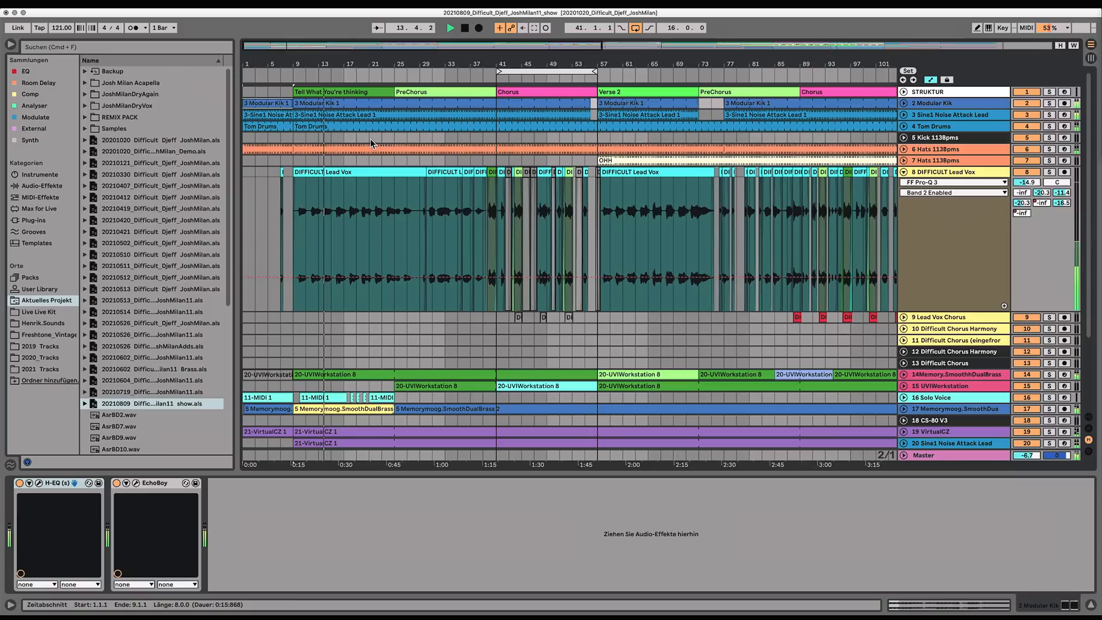
# Show the UVI Workstation instrument with its Smooth Dual Brass preset
pyautogui.click(341, 63)
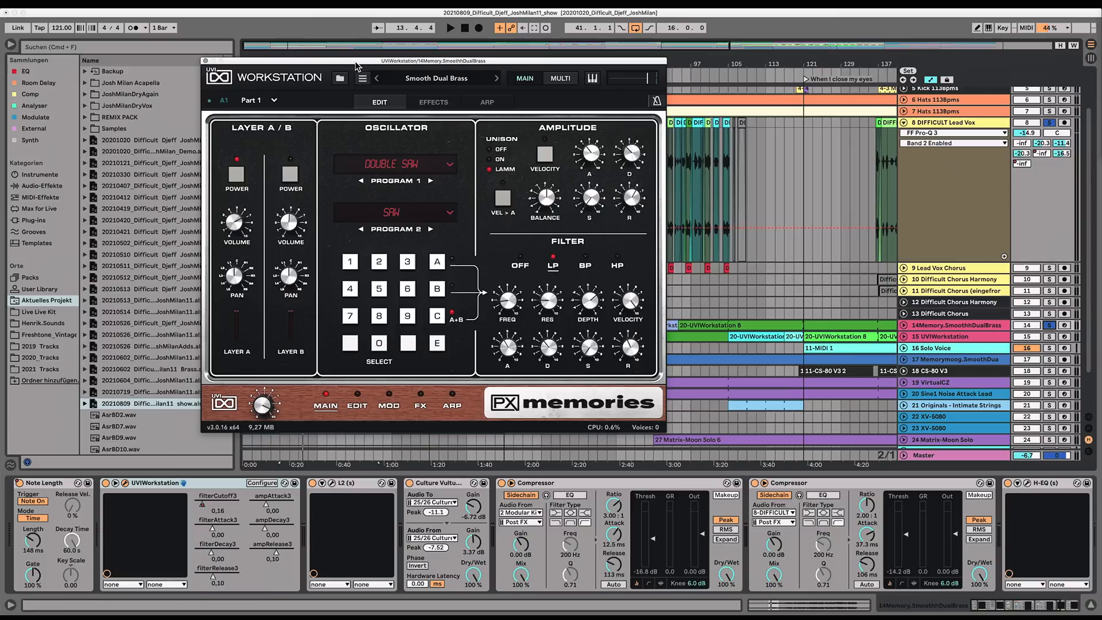
# Close the brass instrument window to reveal the track's device on/off automation
pyautogui.click(843, 336)
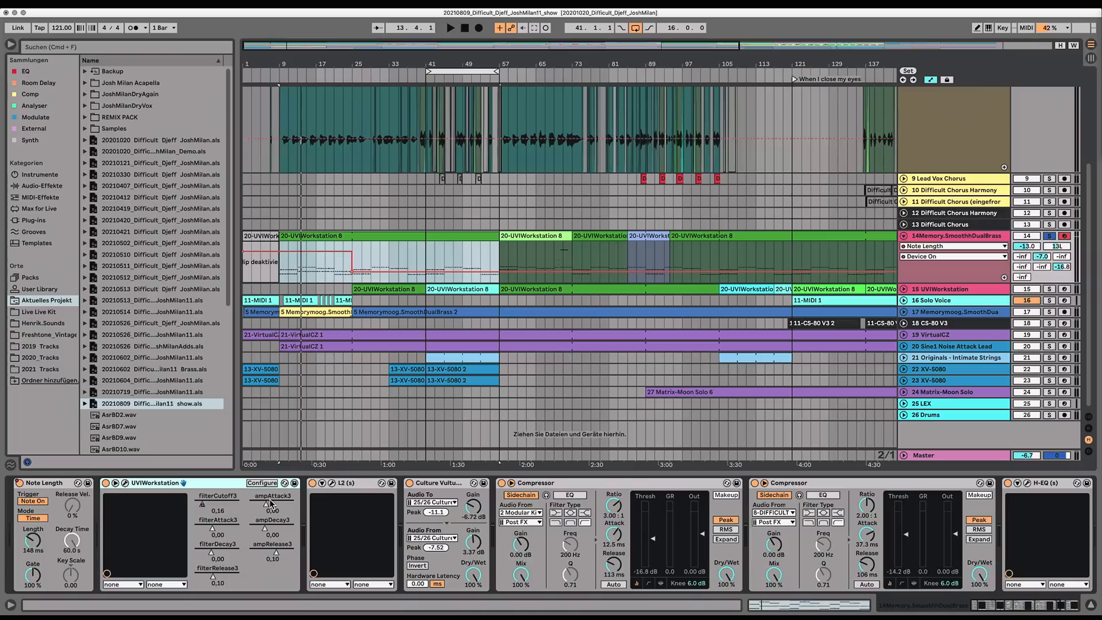
# Briefly view the L2 limiter's plugin window and close it again
pyautogui.click(321, 483)
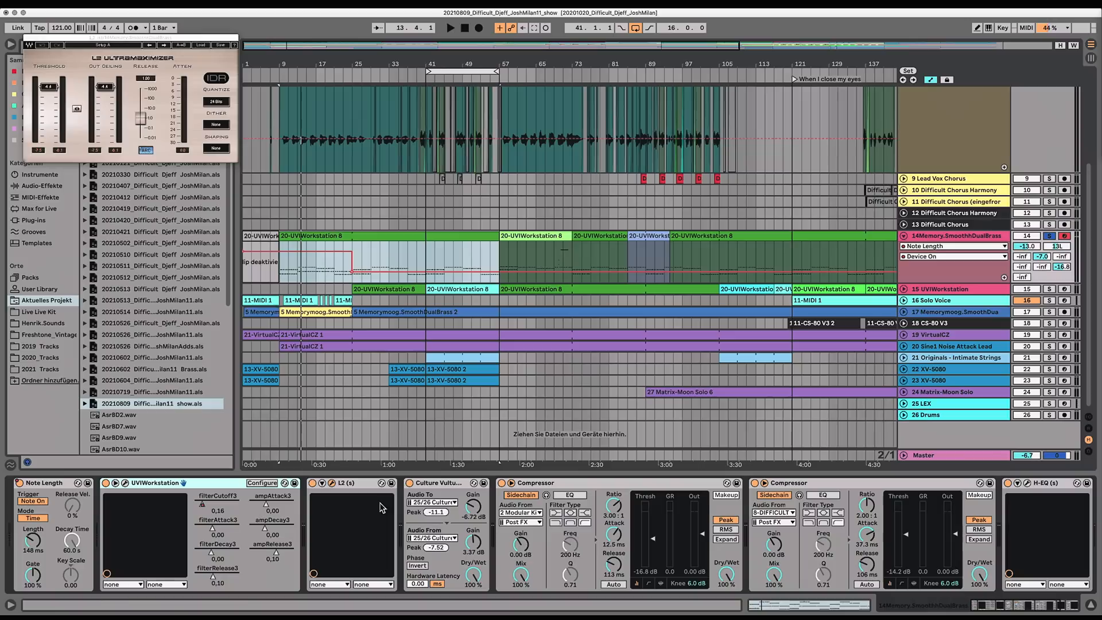
pyautogui.click(451, 28)
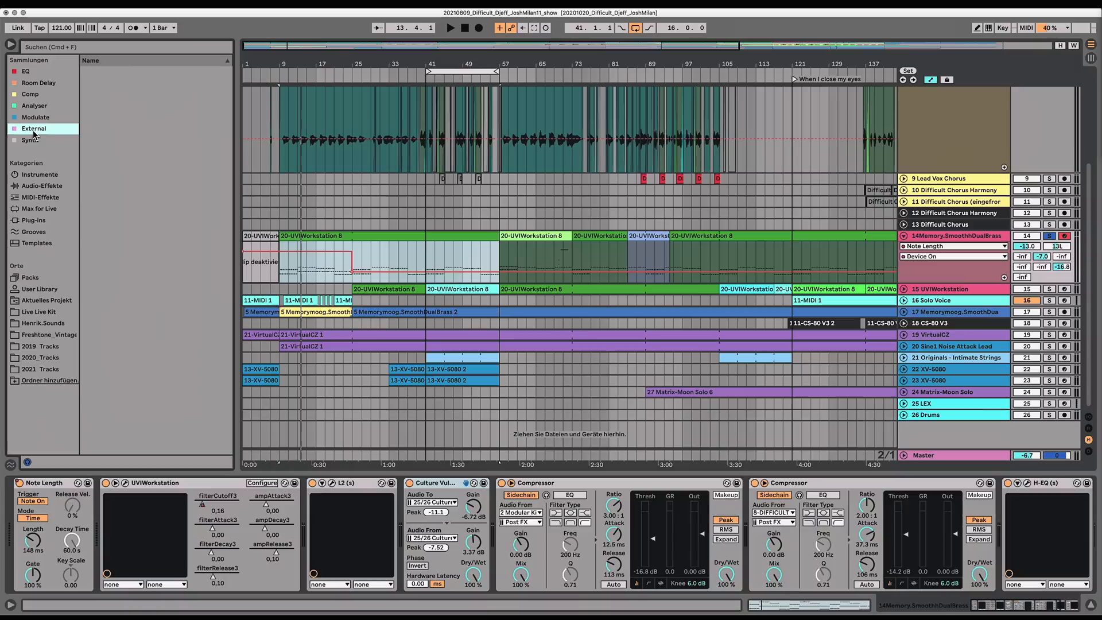
pyautogui.click(33, 127)
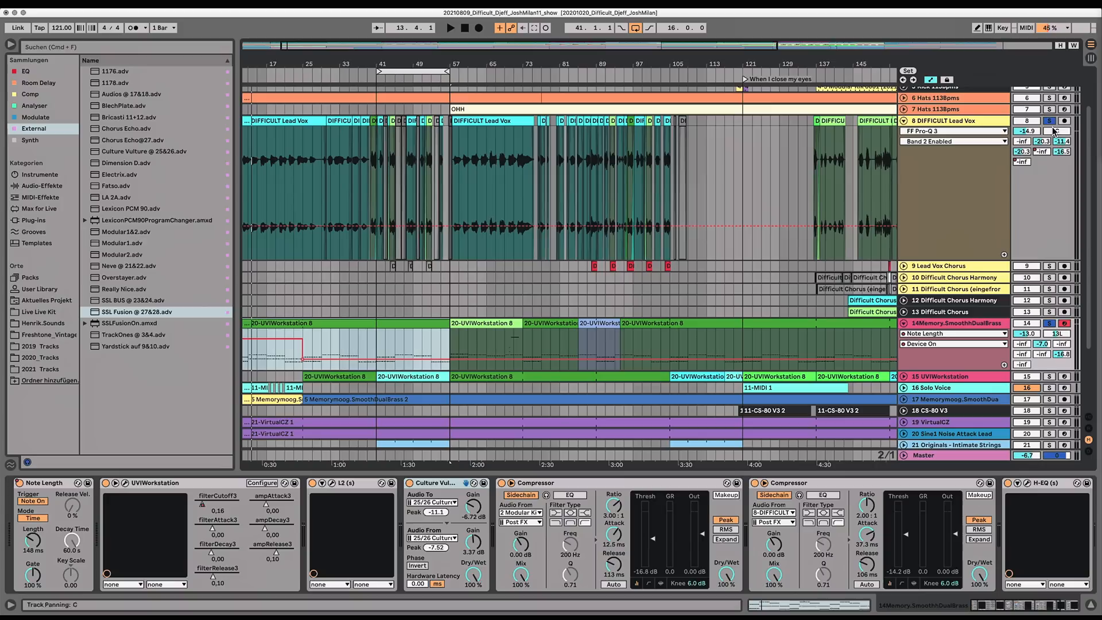
# Display the brass track's H-EQ low-cut curve in its plug-in window
pyautogui.click(449, 27)
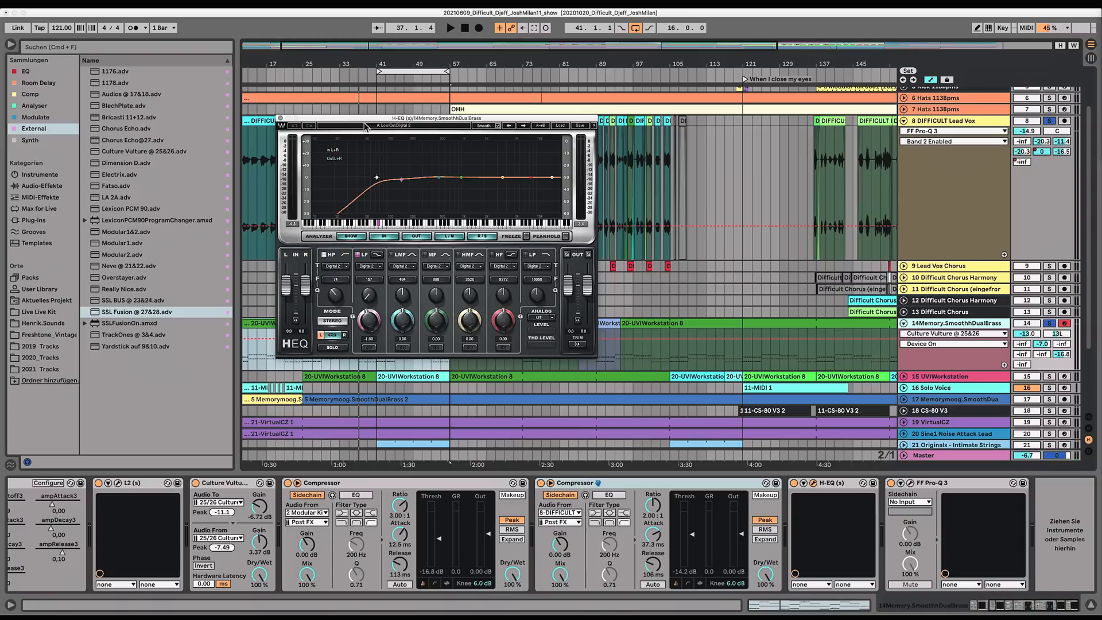
# Show the FF Pro-Q 3 equalizer's multi-band curve beside the H-EQ window
pyautogui.click(450, 27)
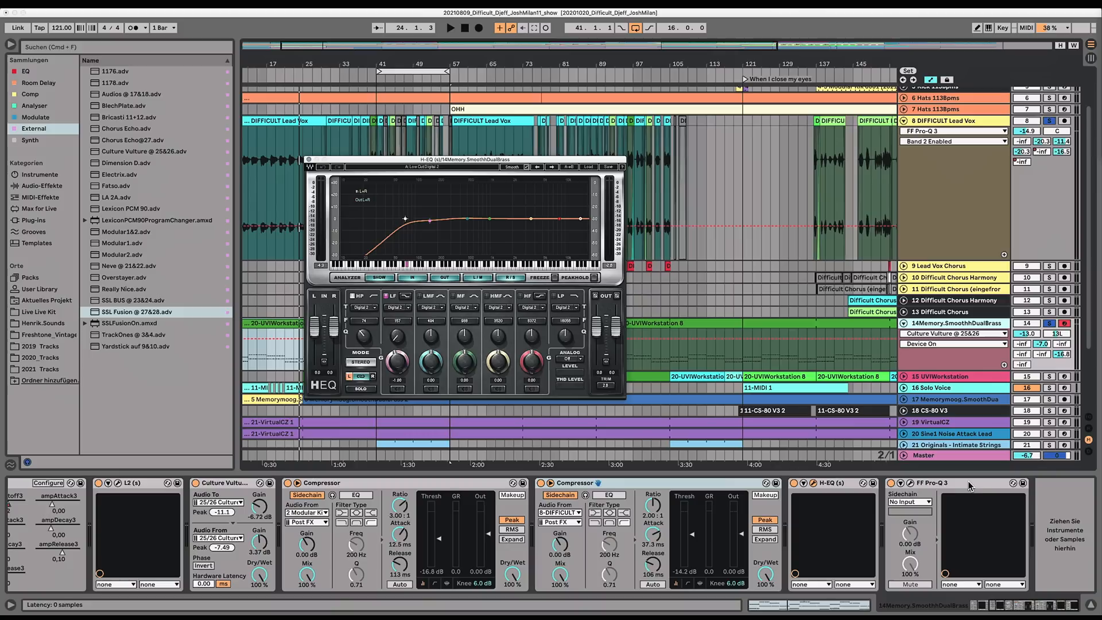
pyautogui.click(929, 482)
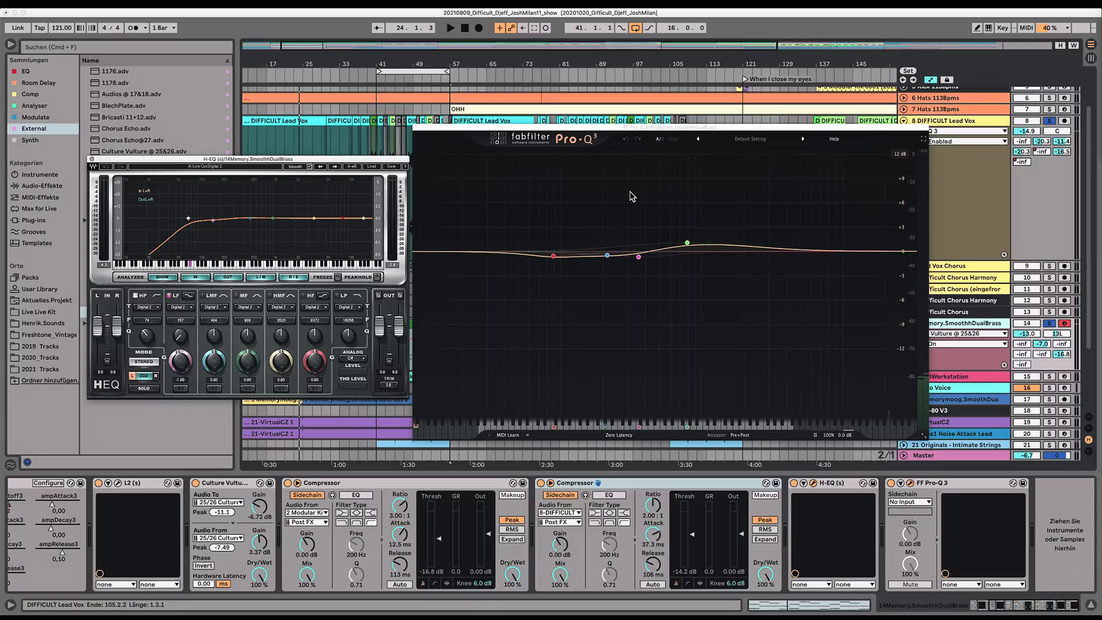
# Close both equalizer windows, returning to the arrangement with Difficult Lead Vox expanded
pyautogui.moveTo(211, 158); pyautogui.dragTo(212, 186)
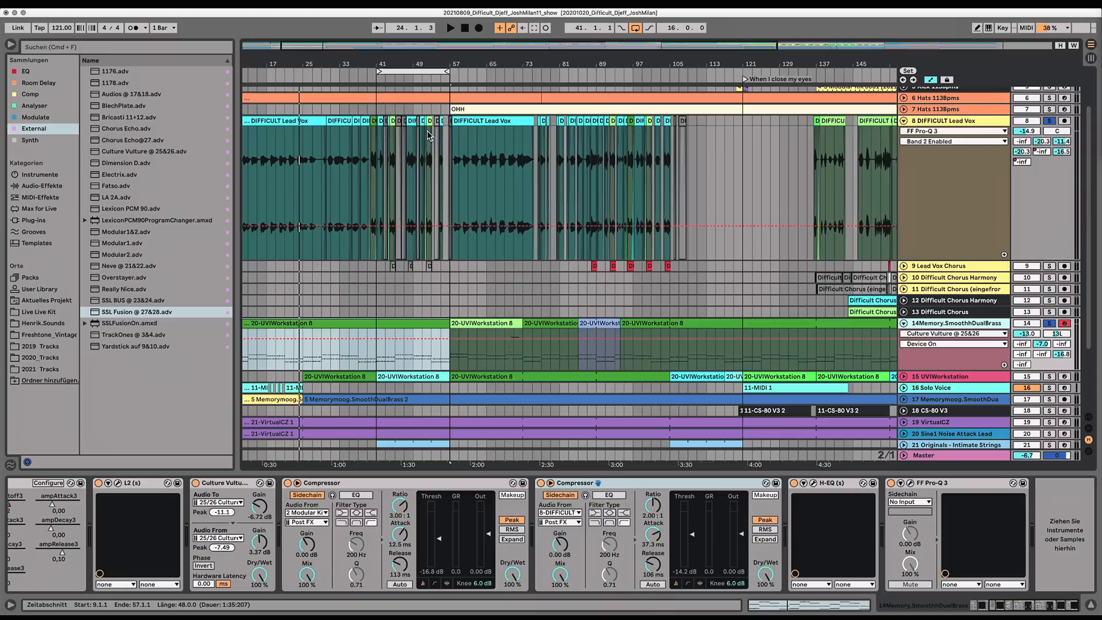
# View the Memorymoog brass and another track's effects, landing on an H-EQ and EchoBoy chain
pyautogui.click(450, 27)
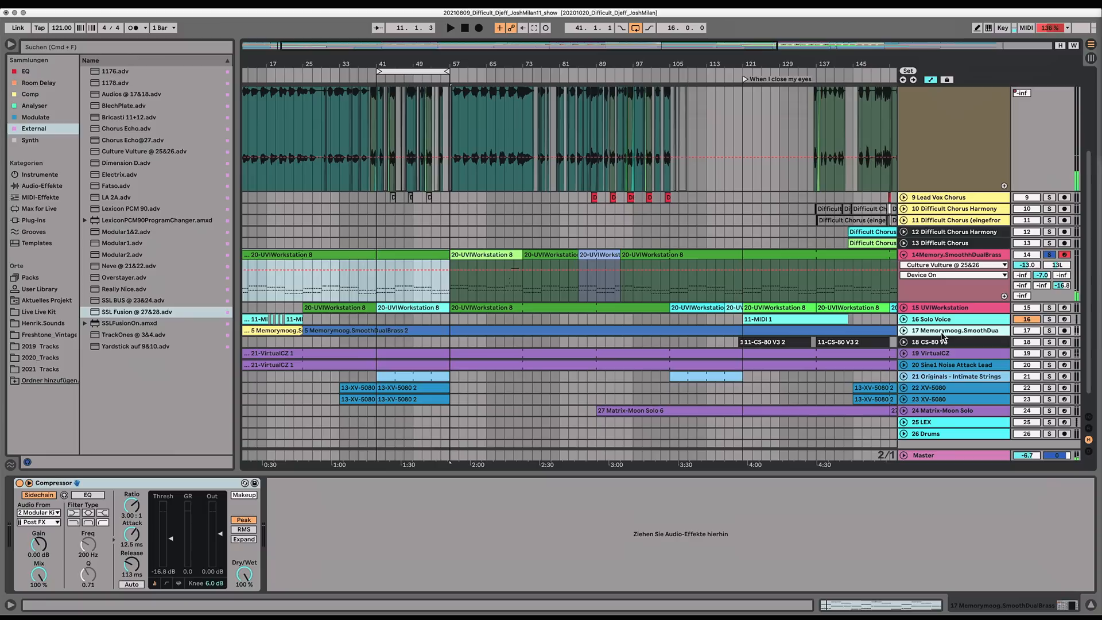
pyautogui.click(450, 27)
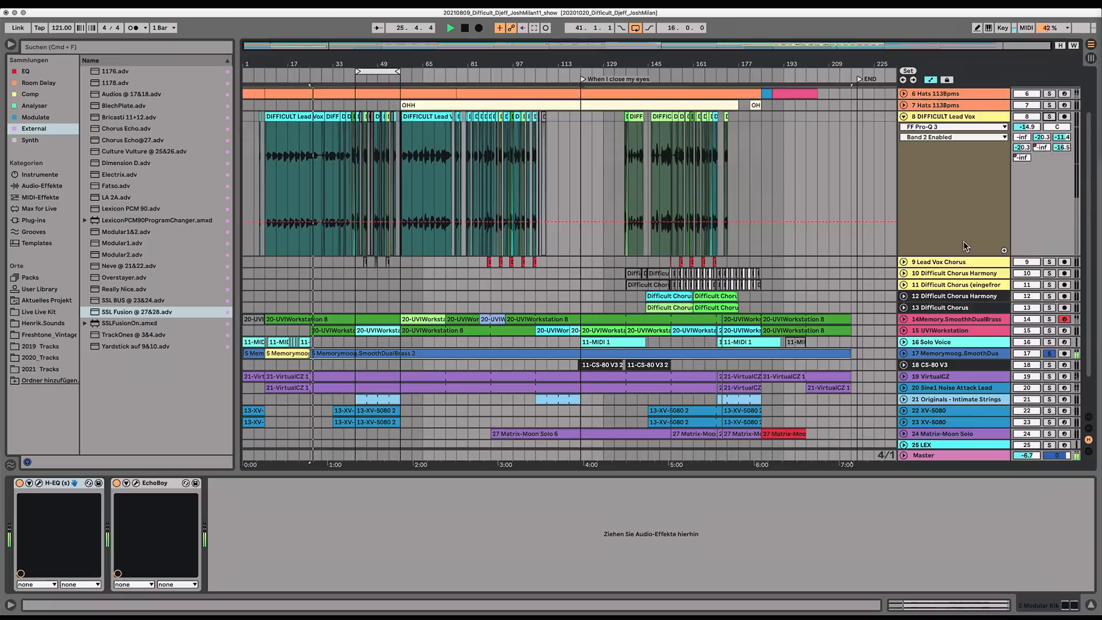
# Scroll to the top tracks and select the Sine1 Noise Attack Lead track's chain
pyautogui.scroll(3)
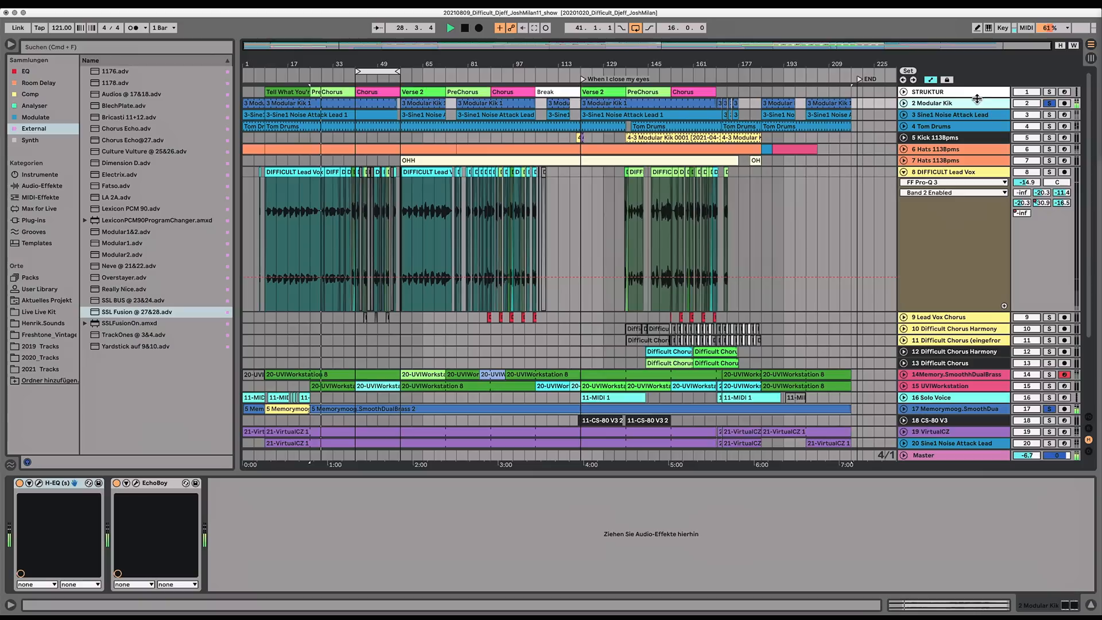
pyautogui.scroll(-3)
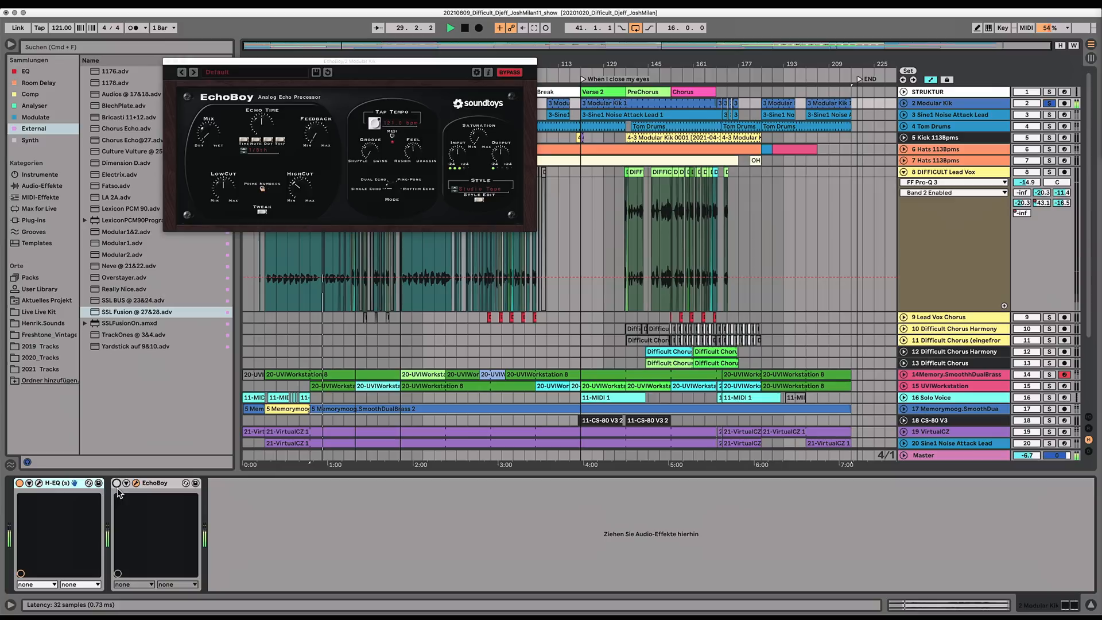
pyautogui.click(949, 115)
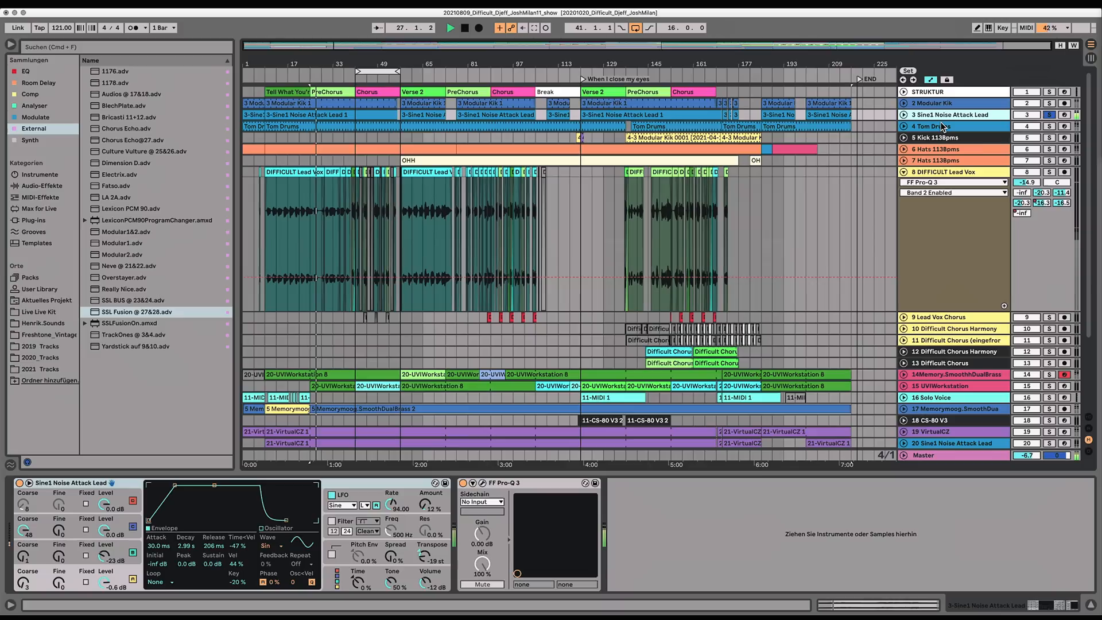
# Show the Sine1 Noise Attack Lead clip's single sustained note in the editor
pyautogui.doubleClick(283, 126)
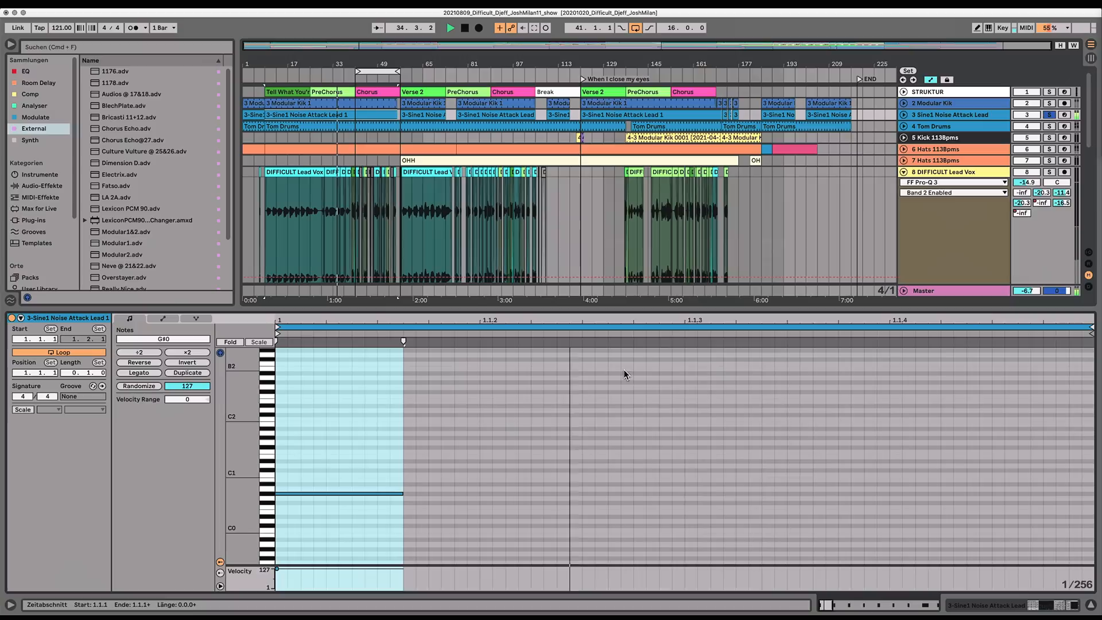
# Leave the note editor and bring back the lead synth and Pro-Q 3 chain
pyautogui.click(934, 126)
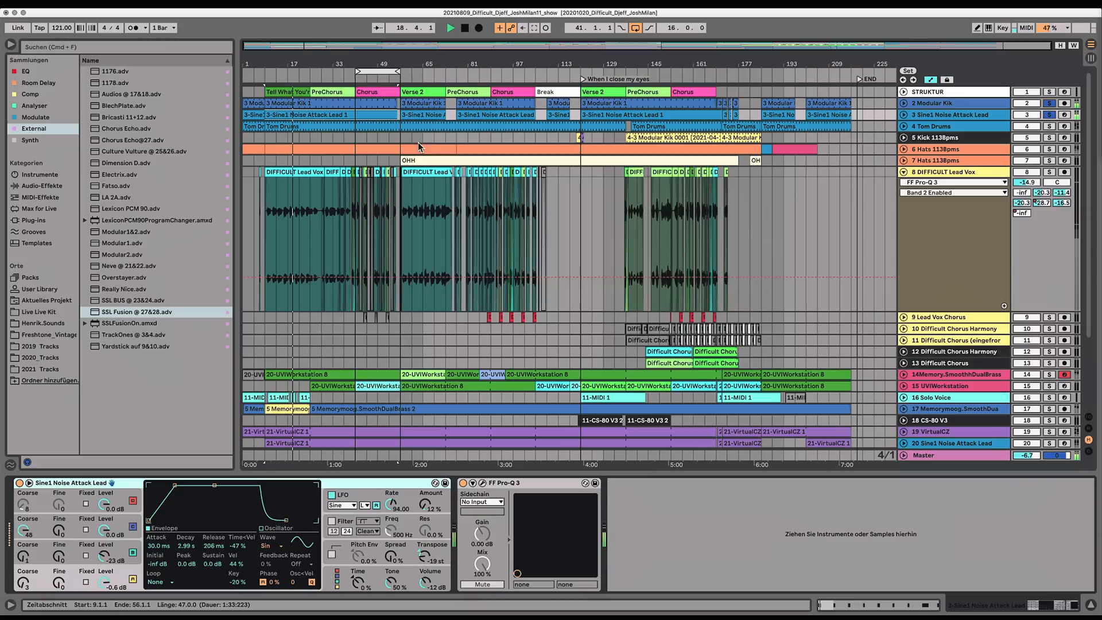
# Show the Tom Drums track's effects chain with its H-EQ equaliser
pyautogui.click(934, 126)
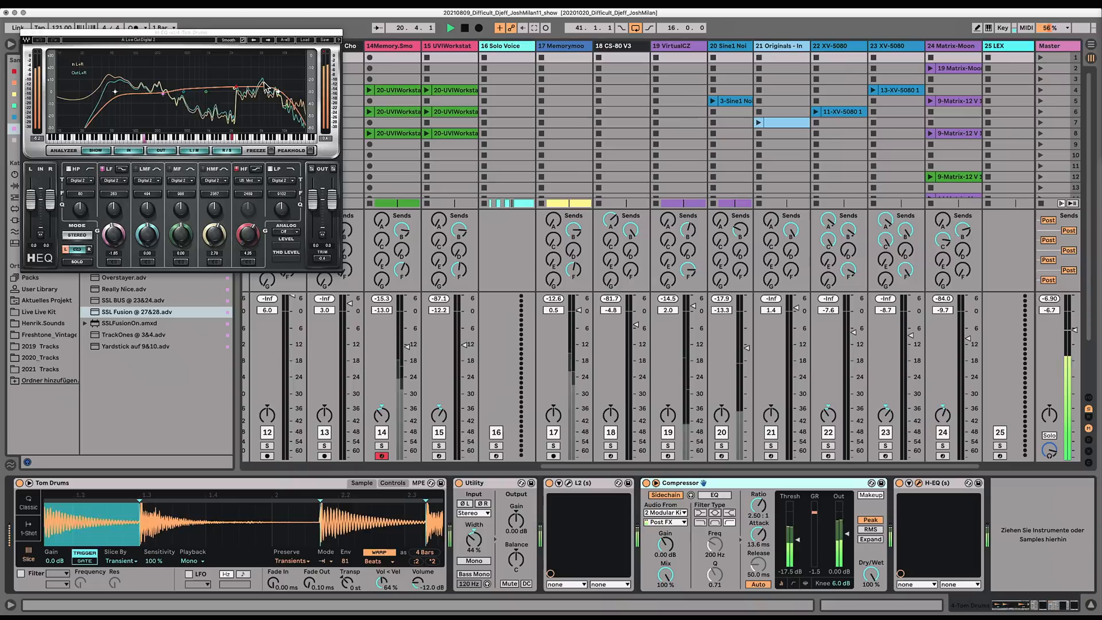
# Return to the arrangement and show the Hats 1138pms chain: sampler, SSL BUS, Compressor, Utility, H-EQ
pyautogui.press('Tab')
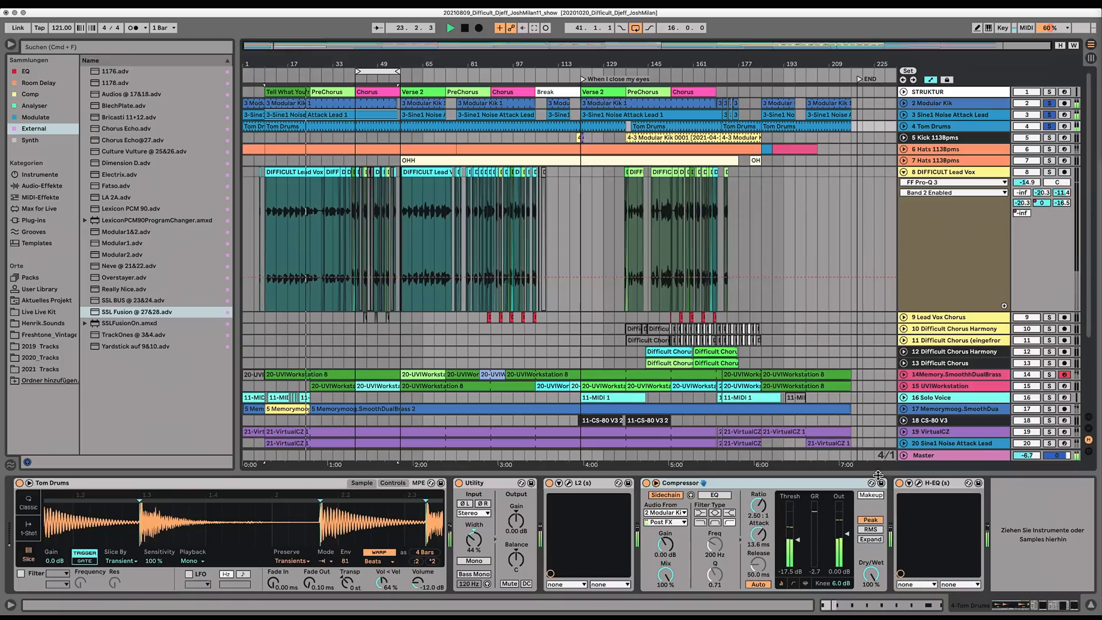
pyautogui.click(935, 148)
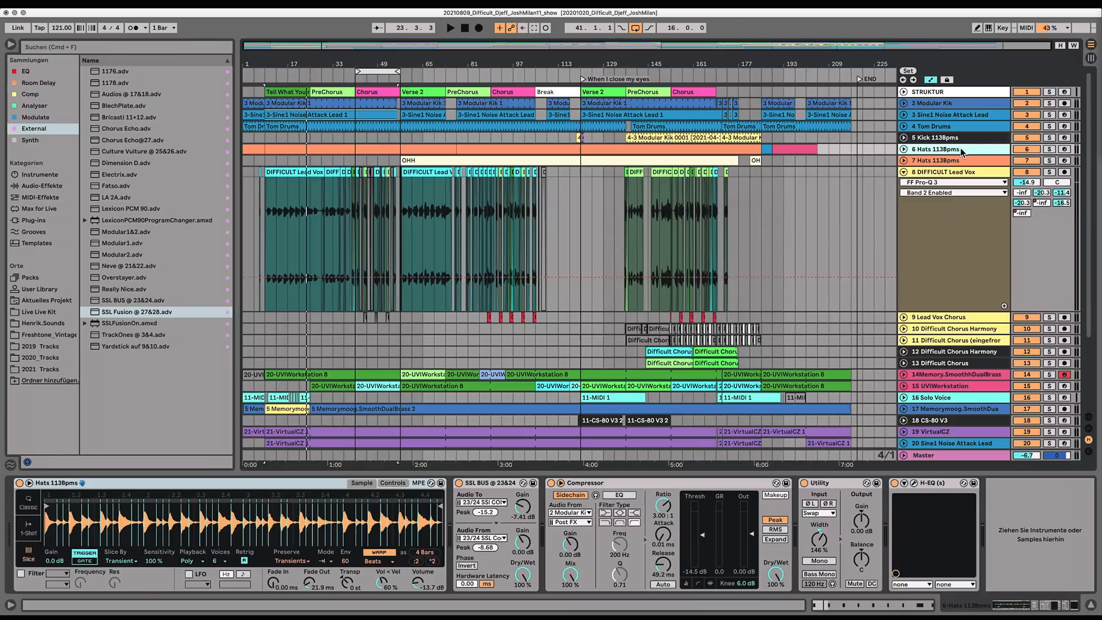
# Show the Drums group track's API-2500 compressor window, followed by its PuigTec EQ
pyautogui.click(449, 28)
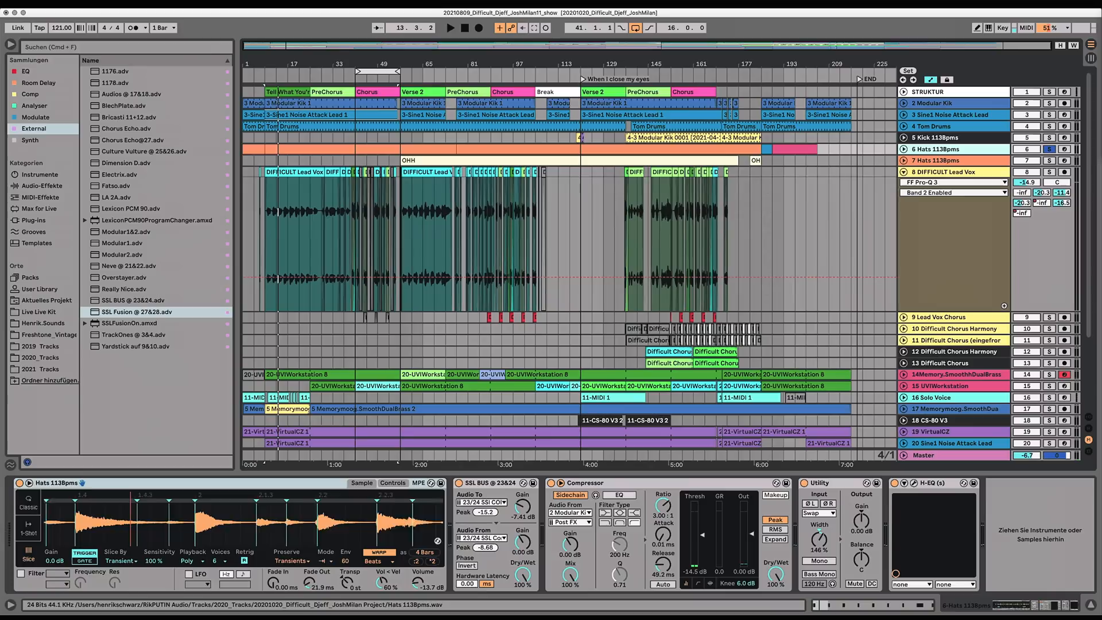
pyautogui.click(1065, 148)
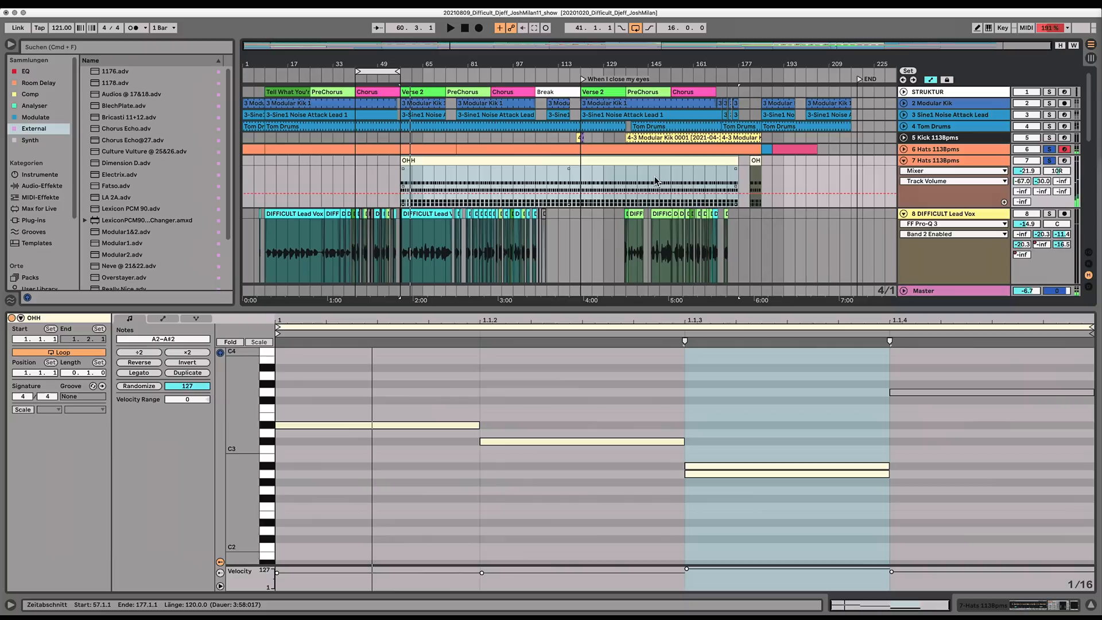
pyautogui.scroll(-3)
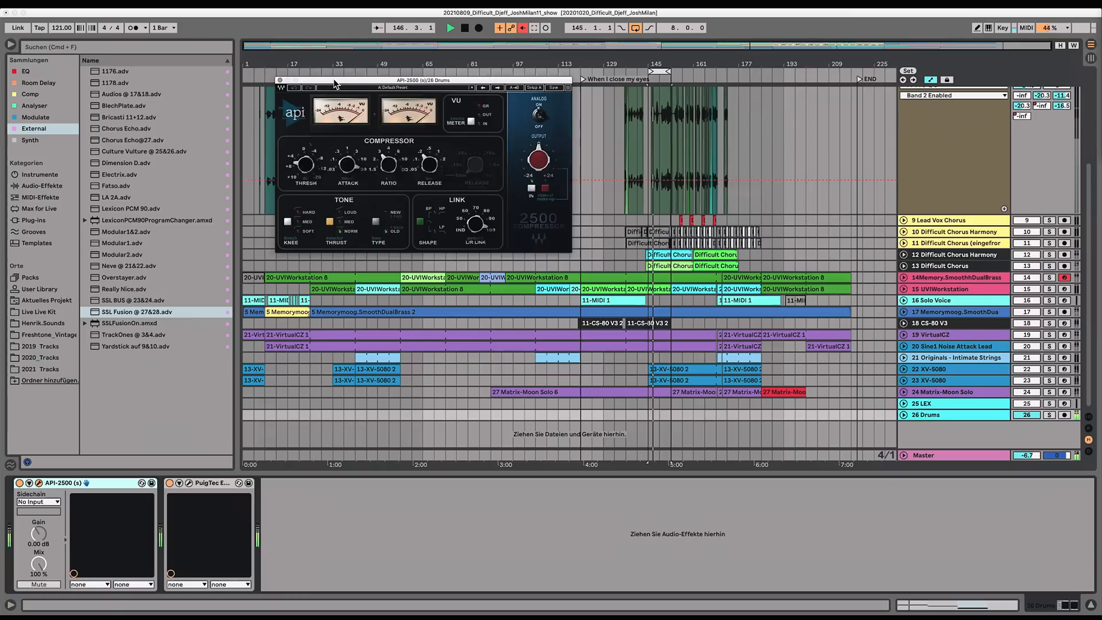
# Show the LEX track's Lexicon PCM90 program-changer device with its reverb categories
pyautogui.click(209, 483)
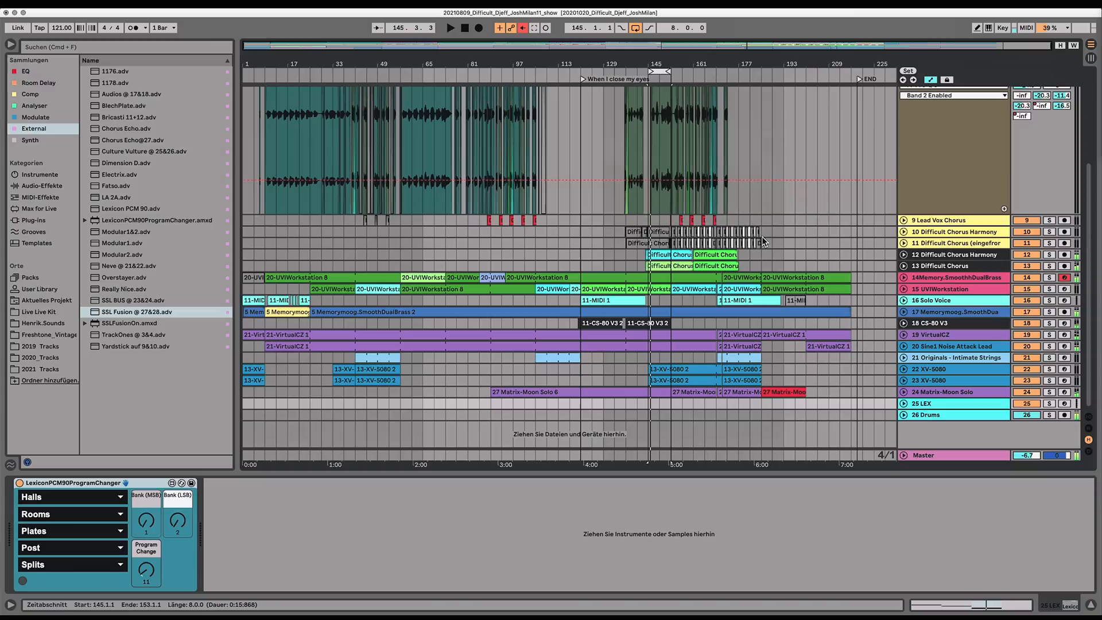
# Show the CS-80 V3 track's synth, Compressor and H-EQ chain
pyautogui.click(953, 337)
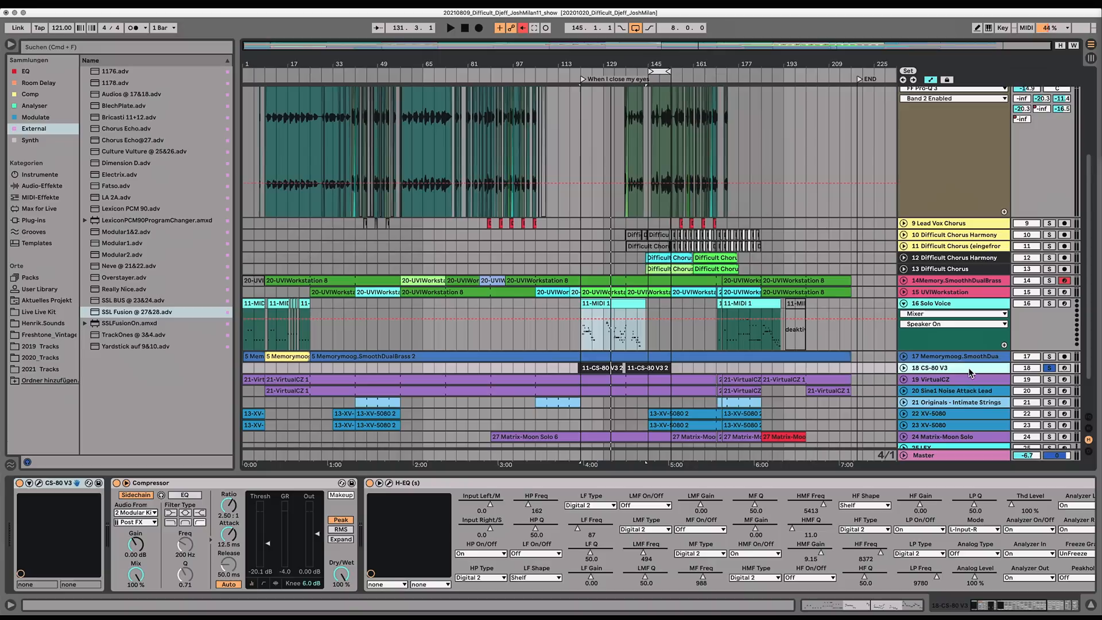
pyautogui.click(450, 28)
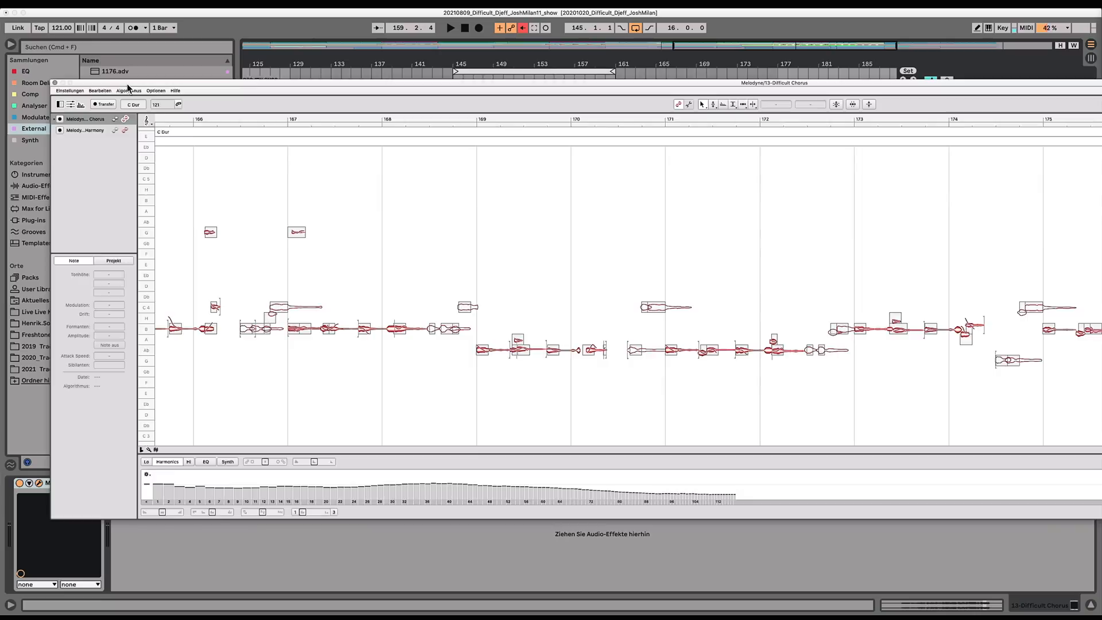
# Scroll left through the Difficult Chorus vocal notes in the Melodyne editor
pyautogui.hscroll(-3)
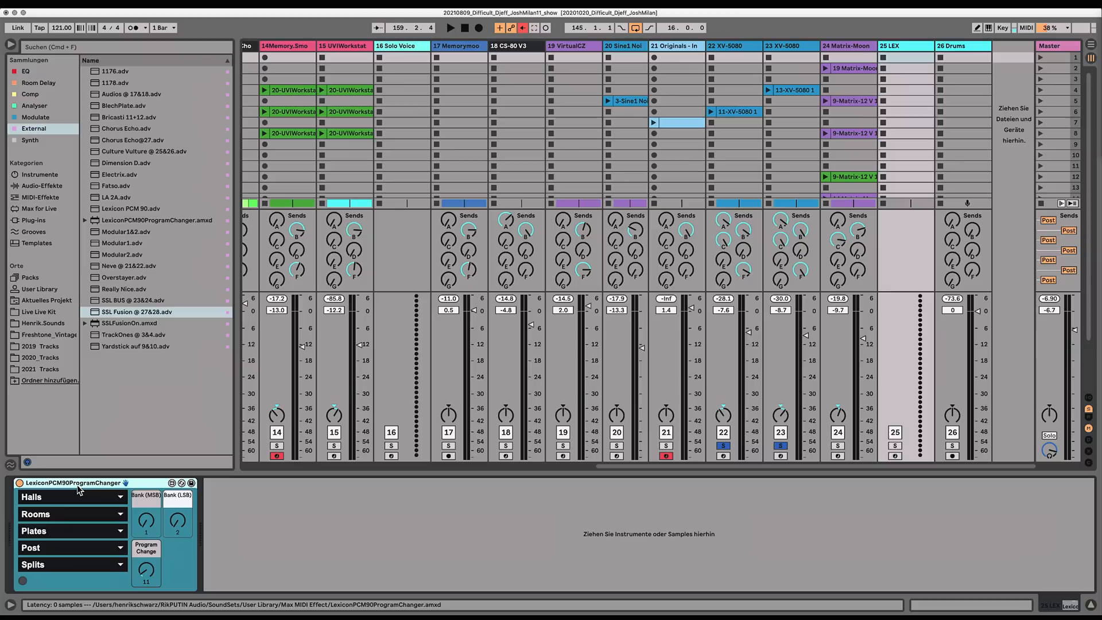
# Try inserting the LexiconPCM90ProgramChanger from the External collection, triggering the audio-effects-only warning
pyautogui.click(131, 323)
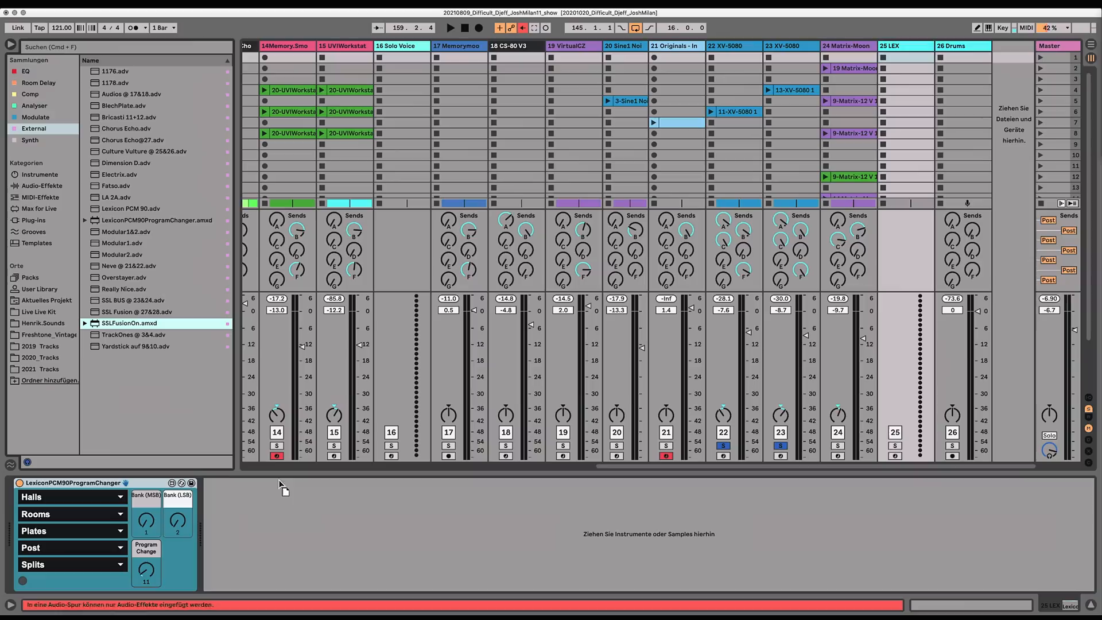